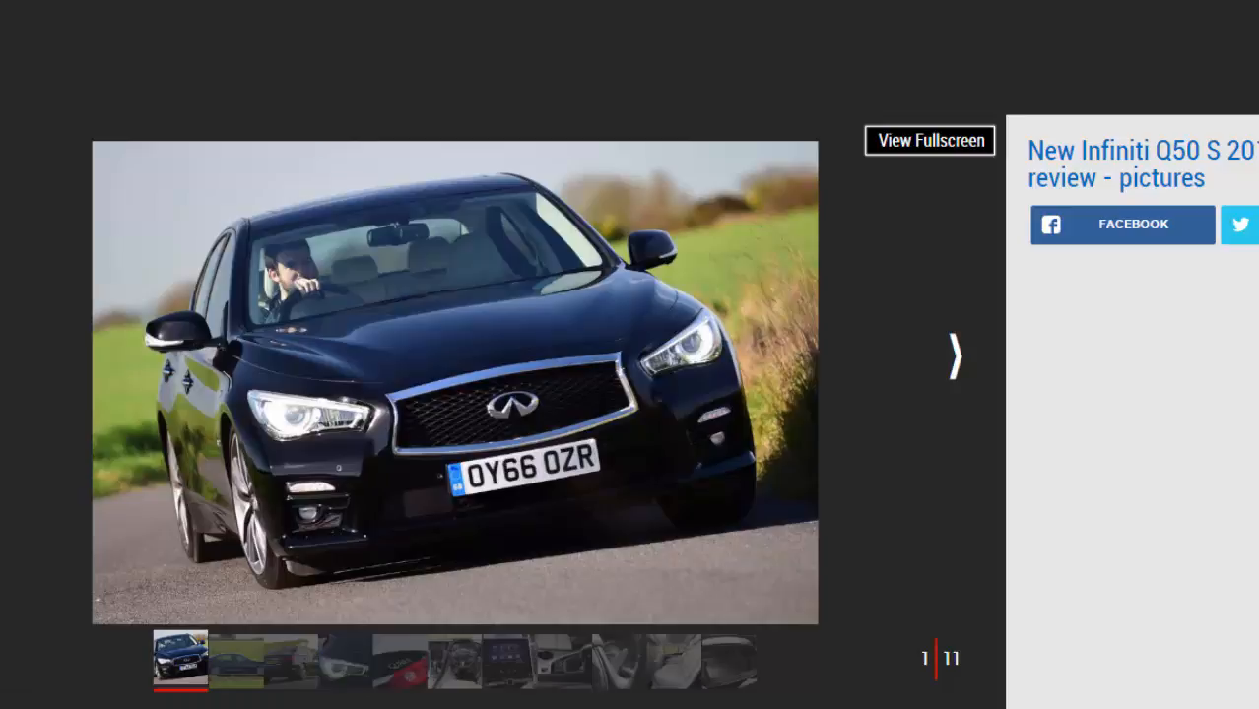
Advance the Infiniti Q50 S gallery from photo 1 to photo 3 of 11, the rear view.
click(954, 357)
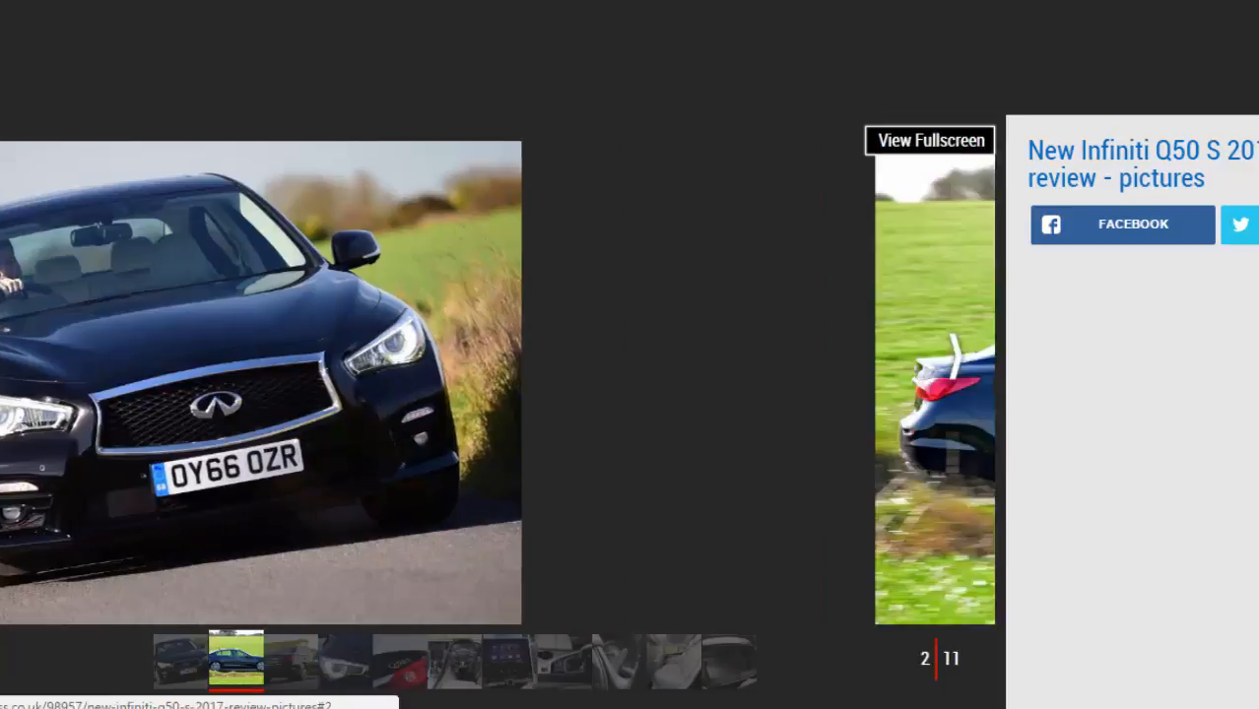
click(953, 359)
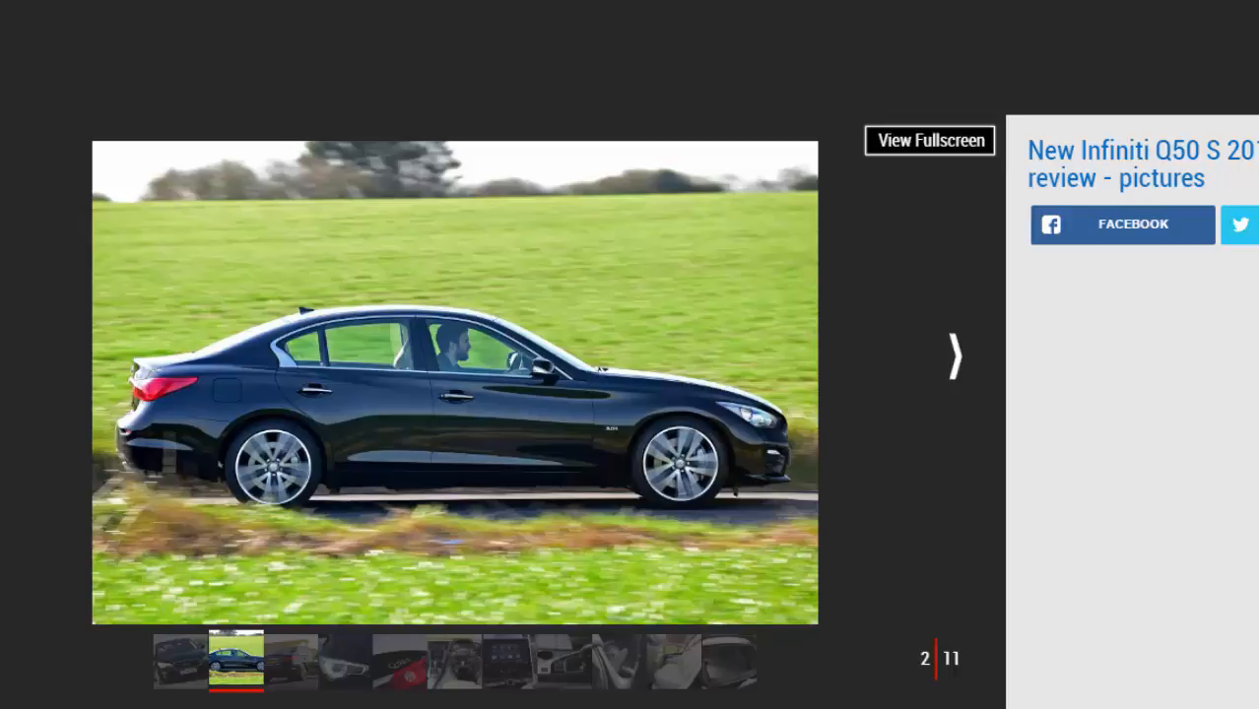
click(953, 358)
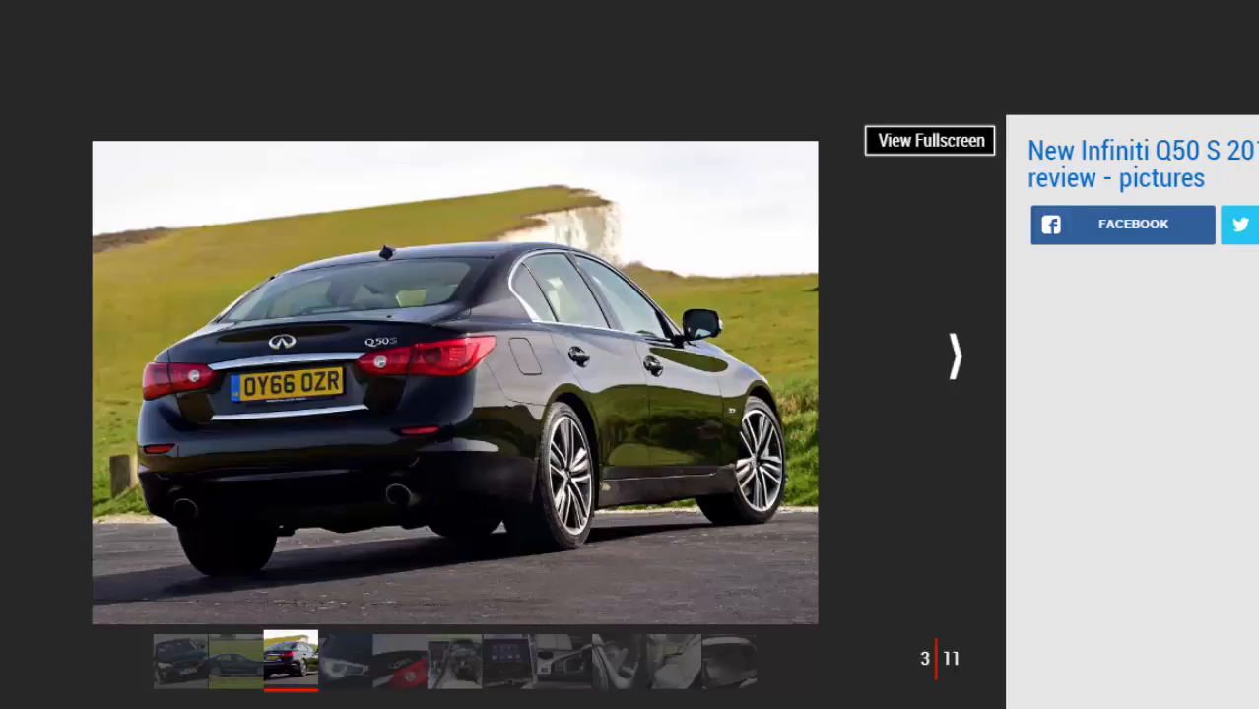
Step past the headlight shot to photo 5 of 11, the Q50S badge and tail light.
click(953, 356)
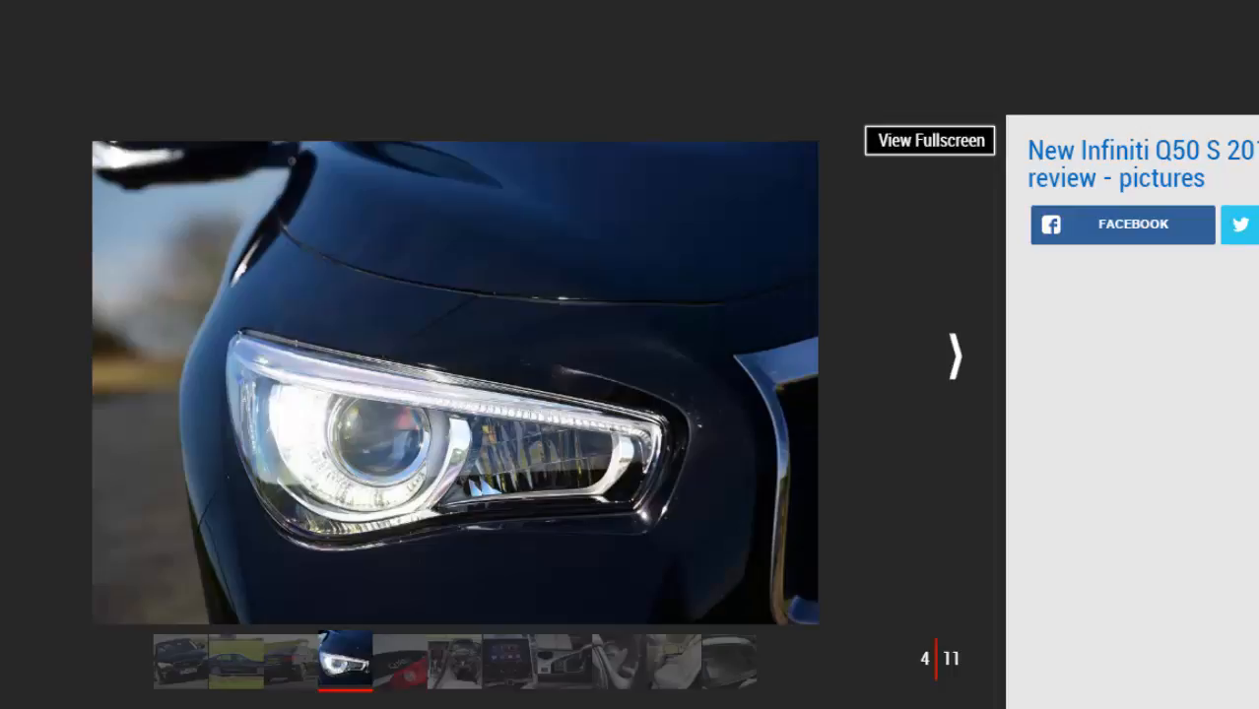
mouse_move(954, 358)
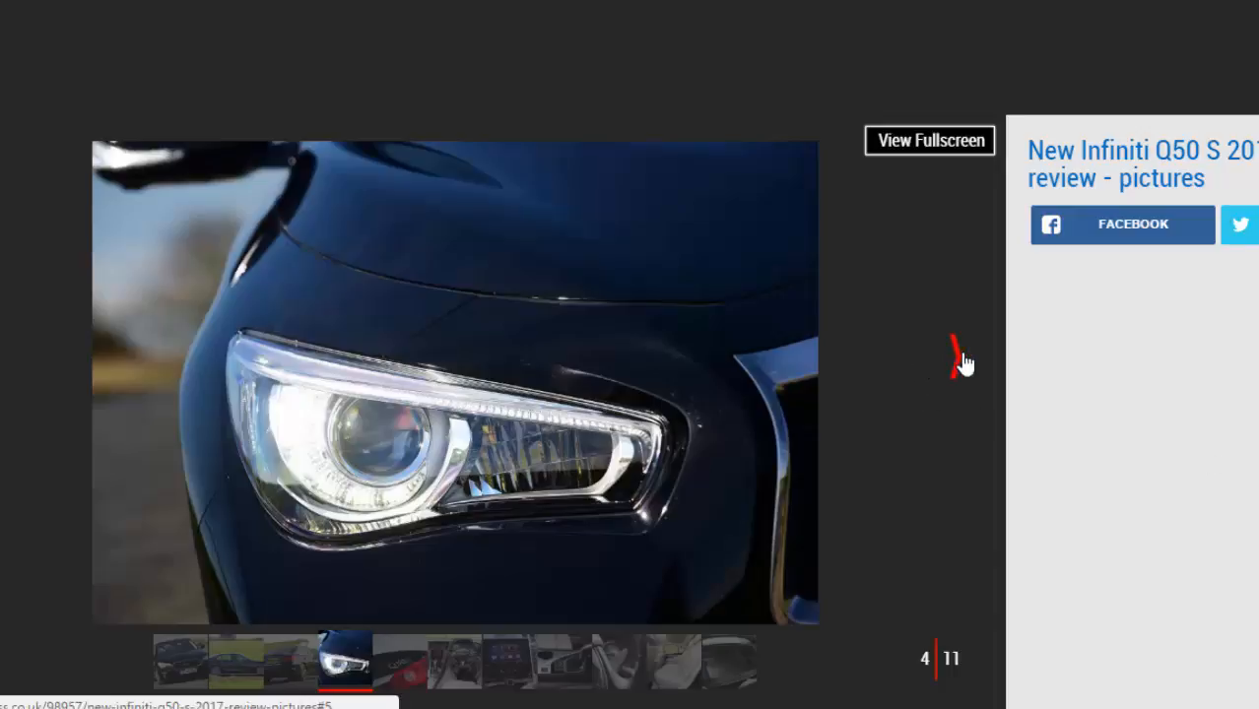
click(953, 357)
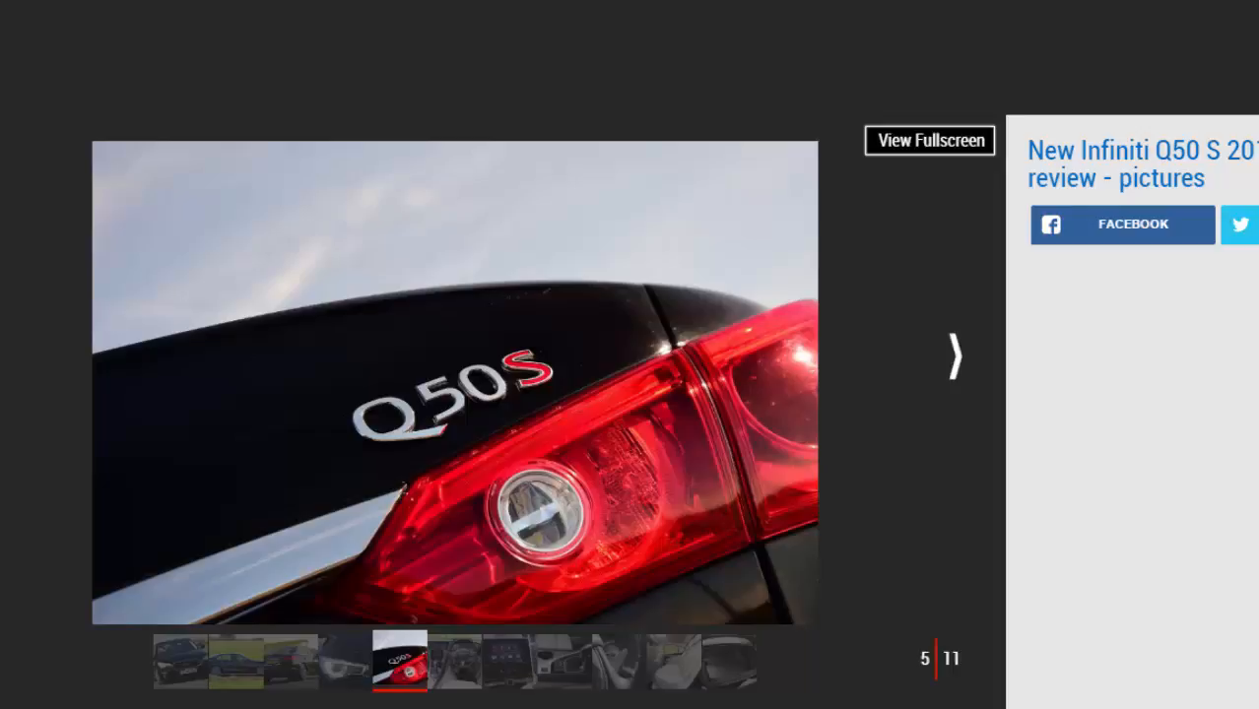
Move past the interior dashboard shot to photo 7 of 11, the infotainment touchscreen.
click(951, 354)
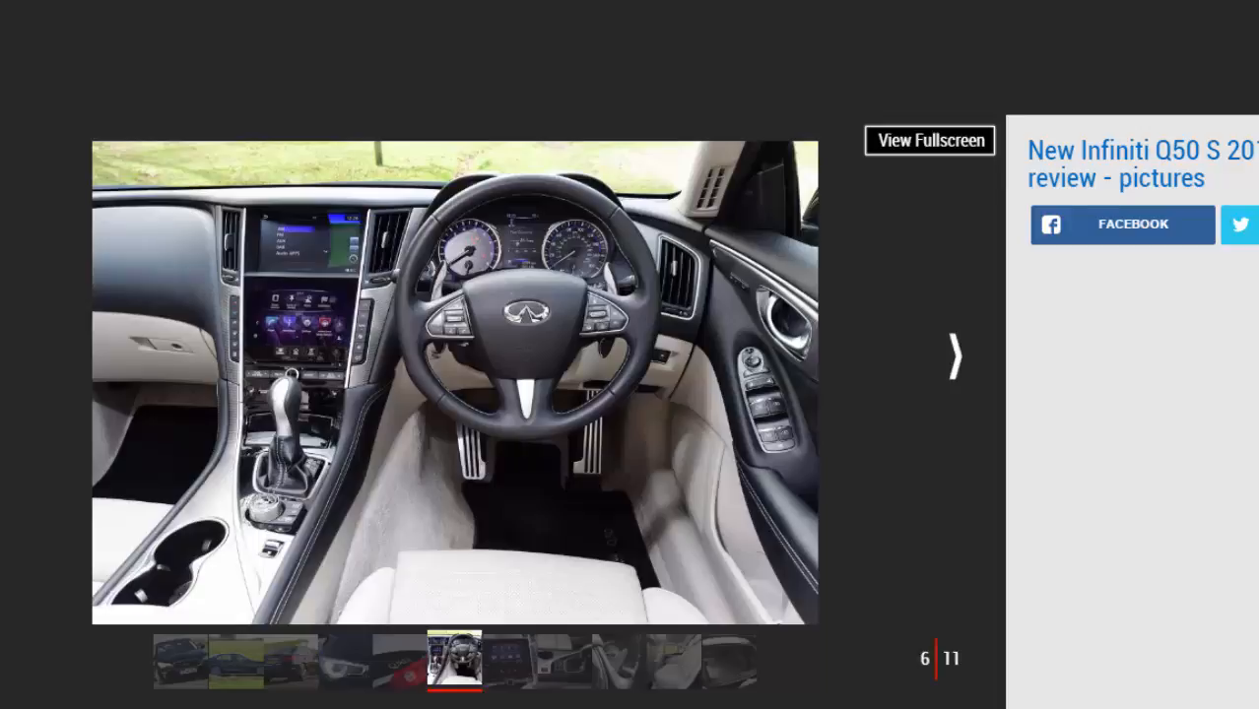
click(953, 359)
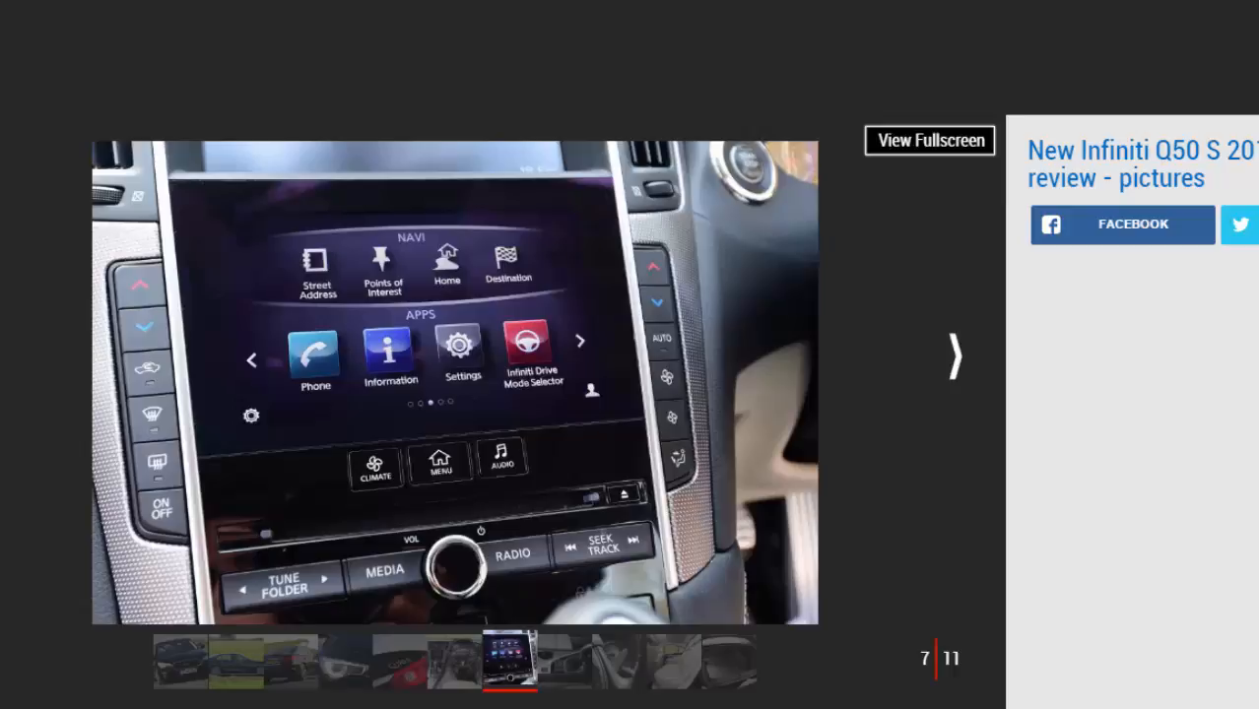
Step through the gear selector and steering paddle shots to photo 10 of 11, the rear seats.
click(954, 359)
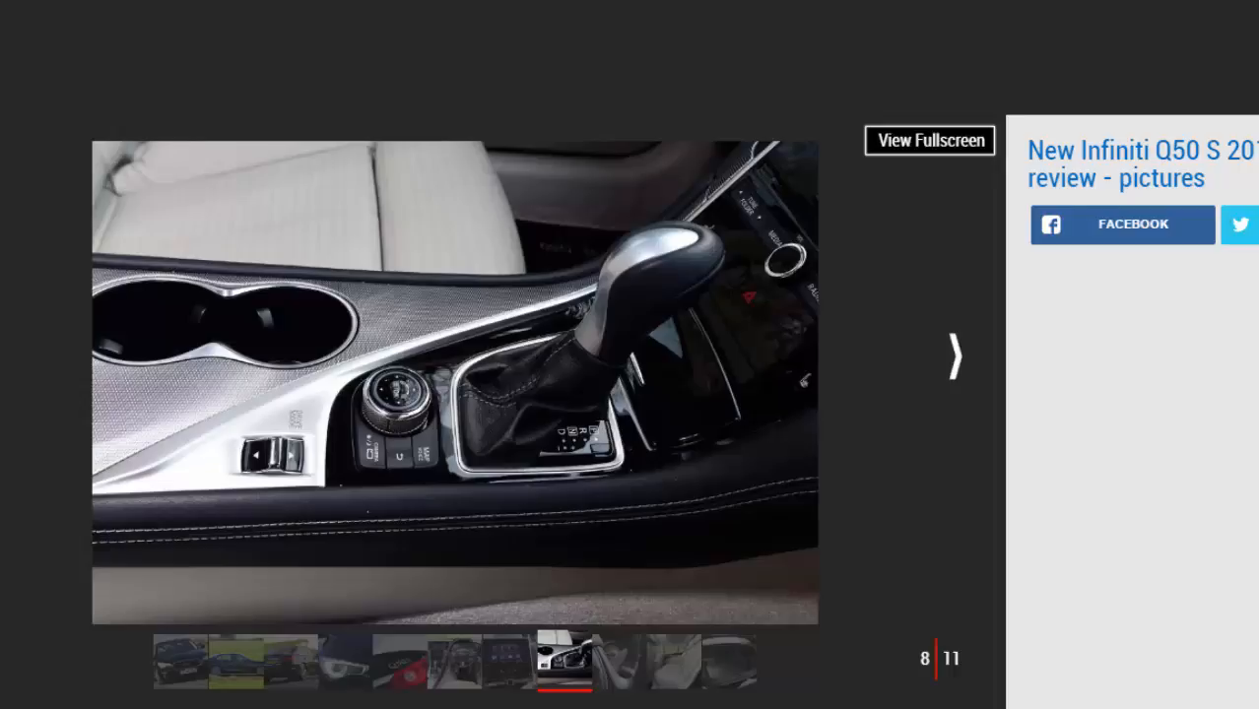
mouse_move(1003, 384)
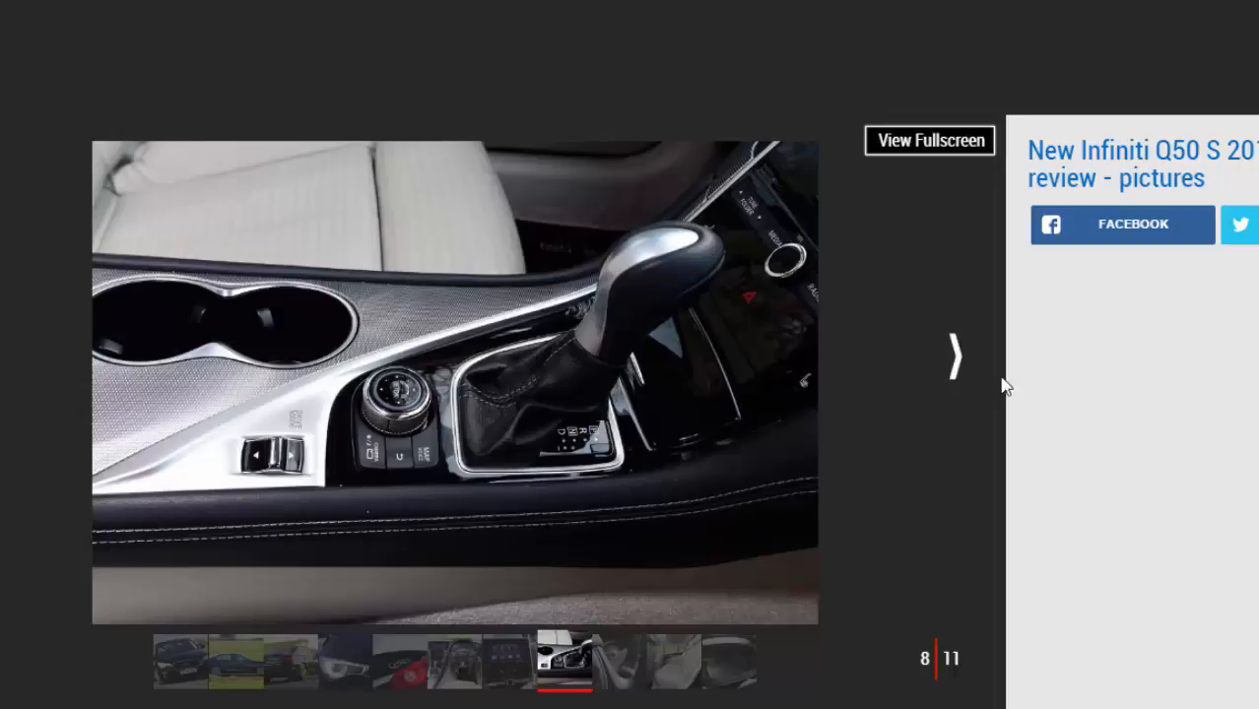
click(954, 357)
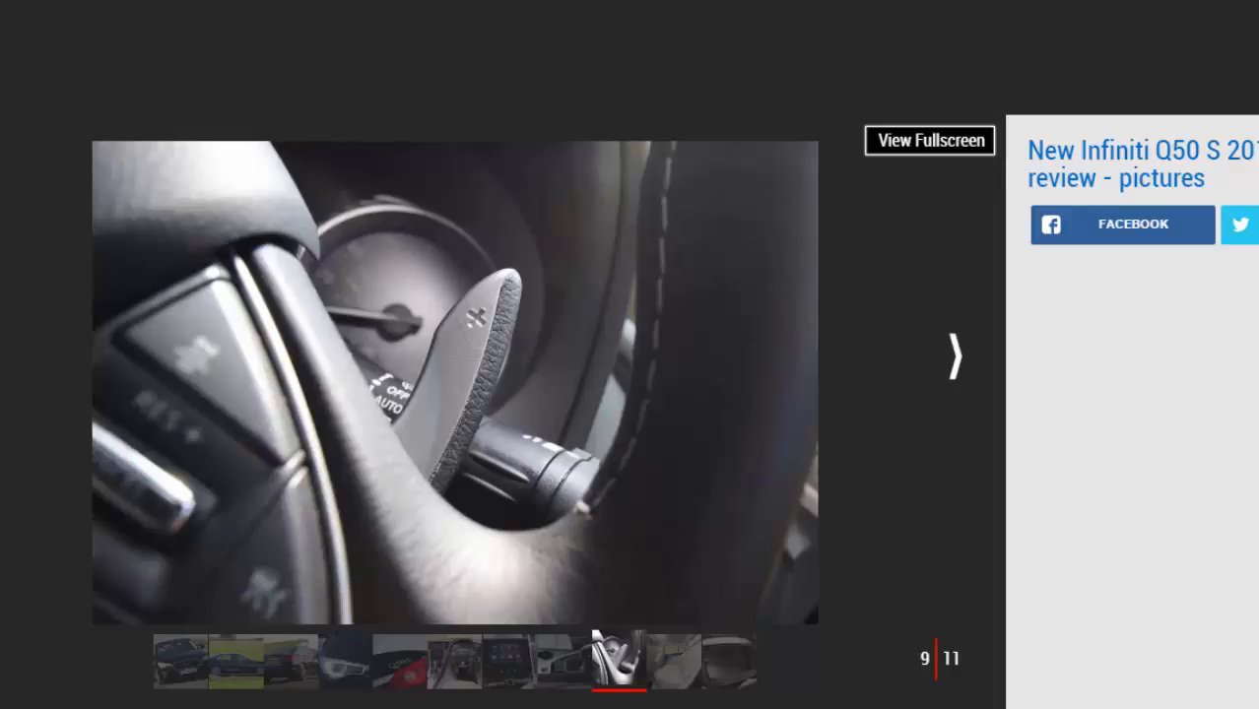
click(954, 358)
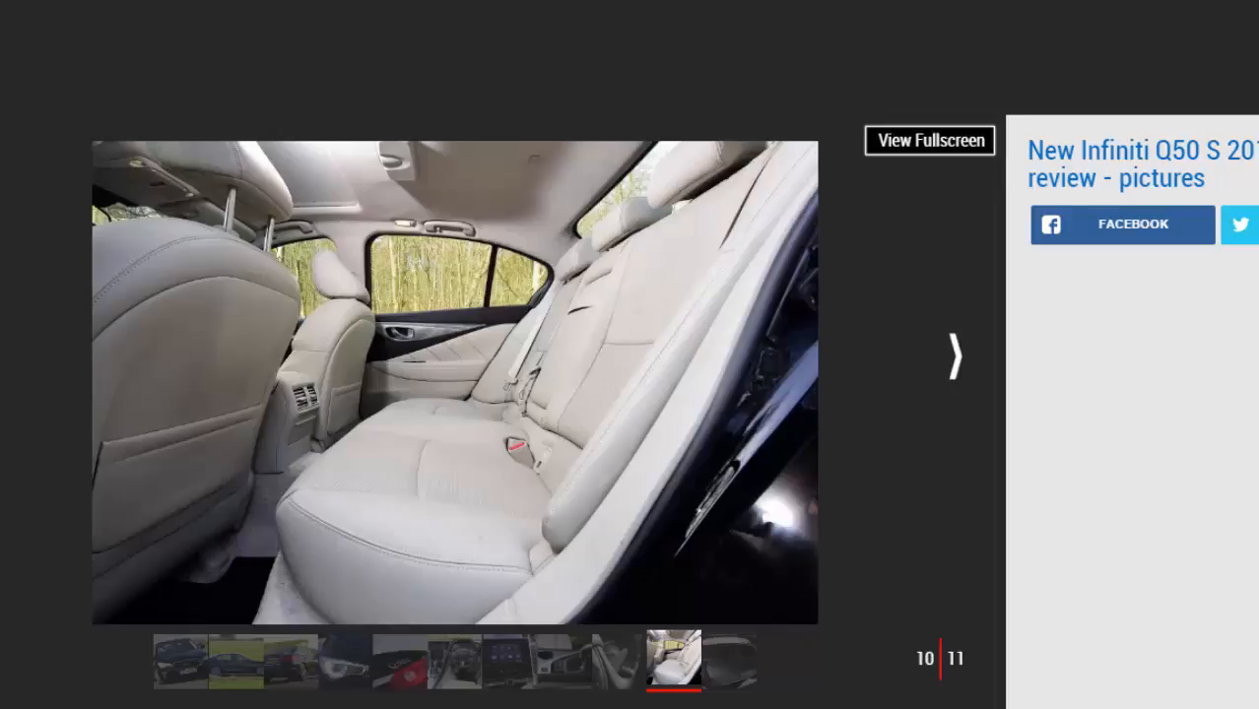
Scroll down the review page until the Infiniti Q50 Key specs table is visible.
click(954, 357)
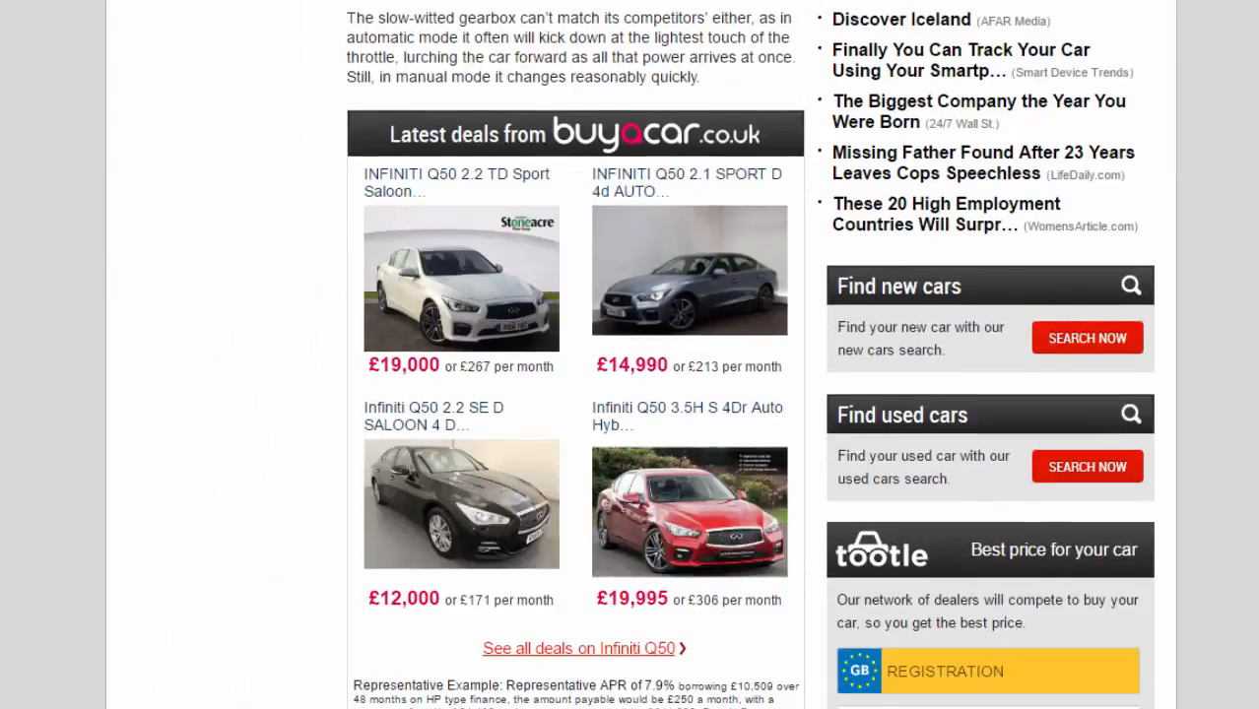
scroll(down, 3)
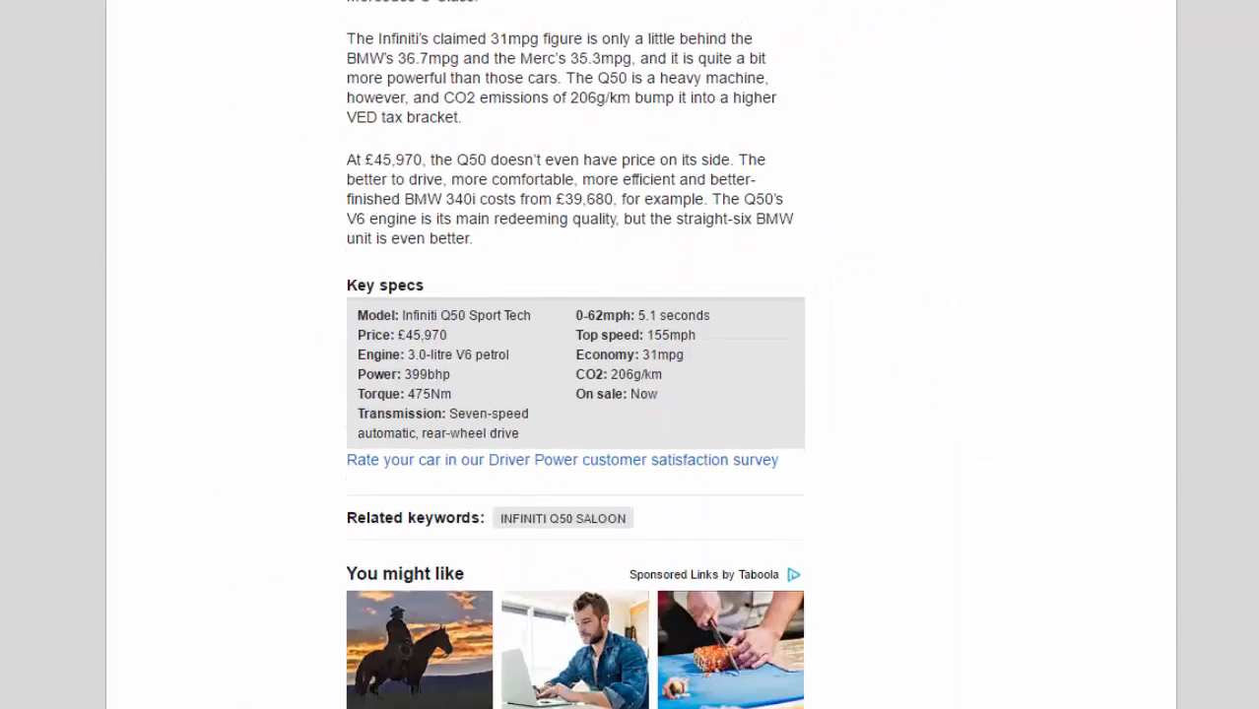